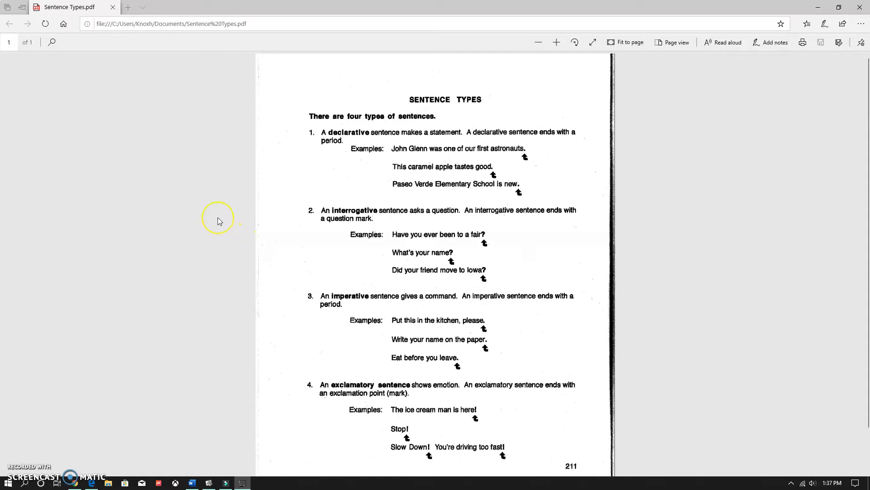
mouse_move(249, 142)
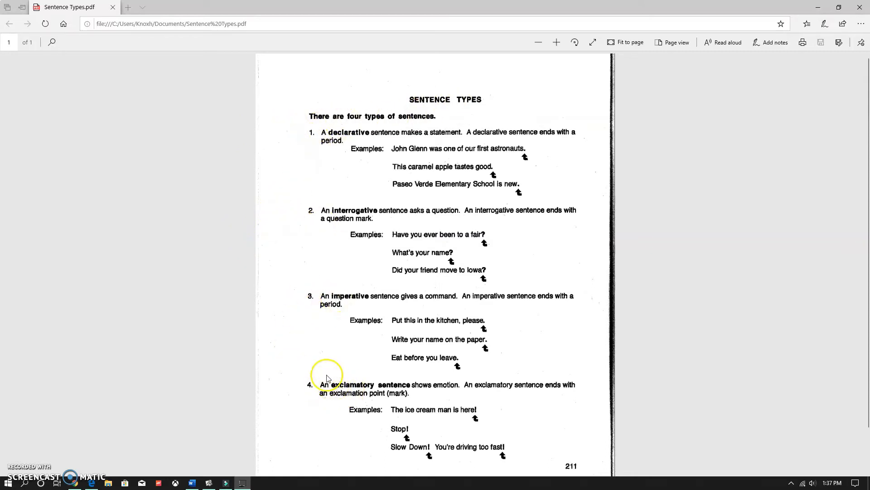
mouse_move(248, 219)
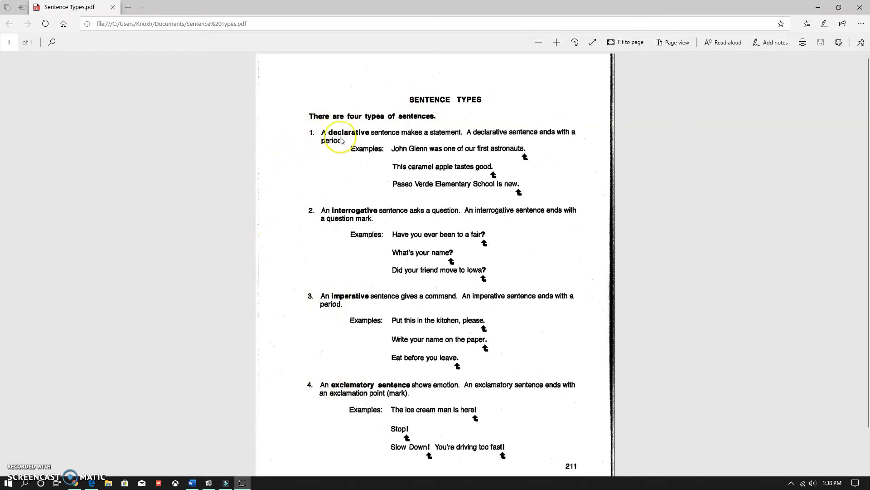
mouse_move(444, 139)
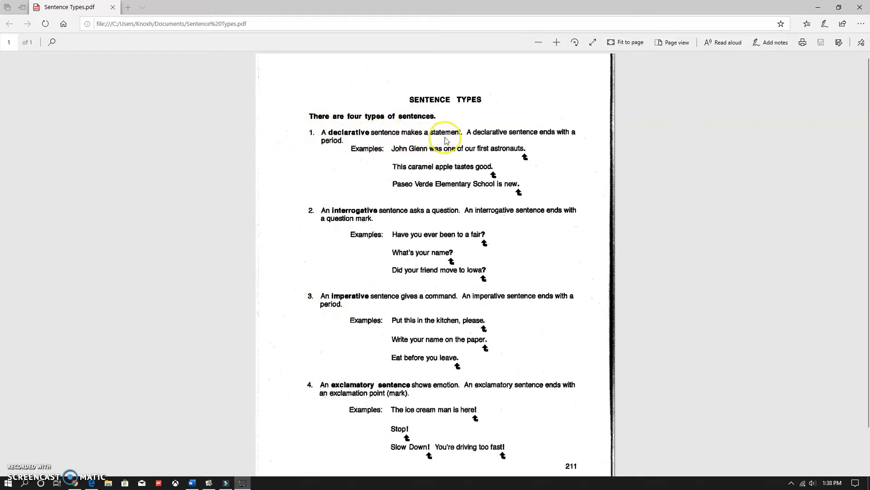
mouse_move(552, 154)
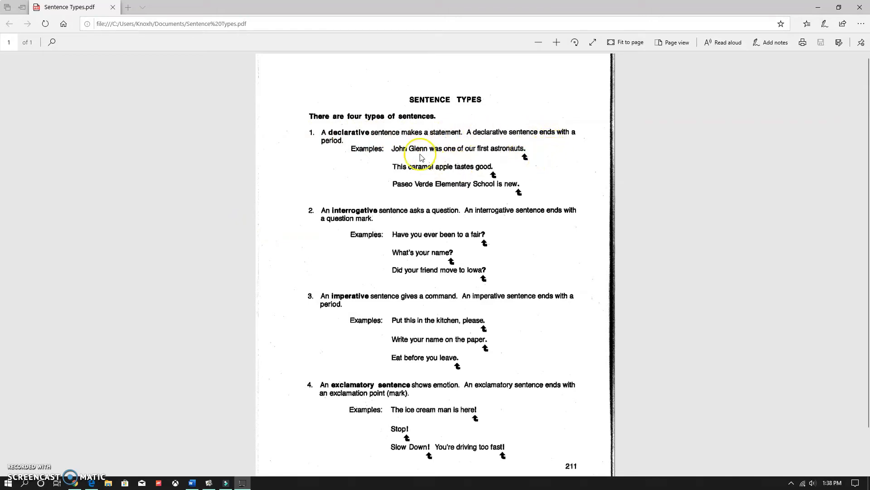
mouse_move(502, 154)
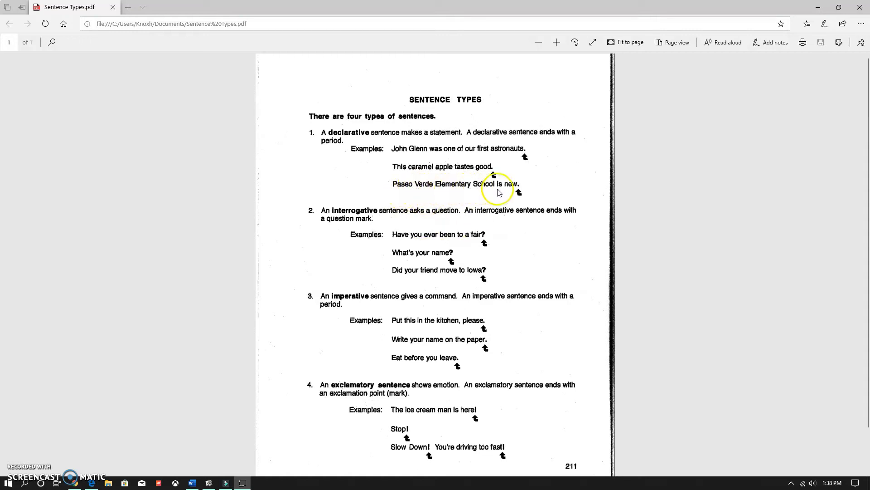
mouse_move(600, 186)
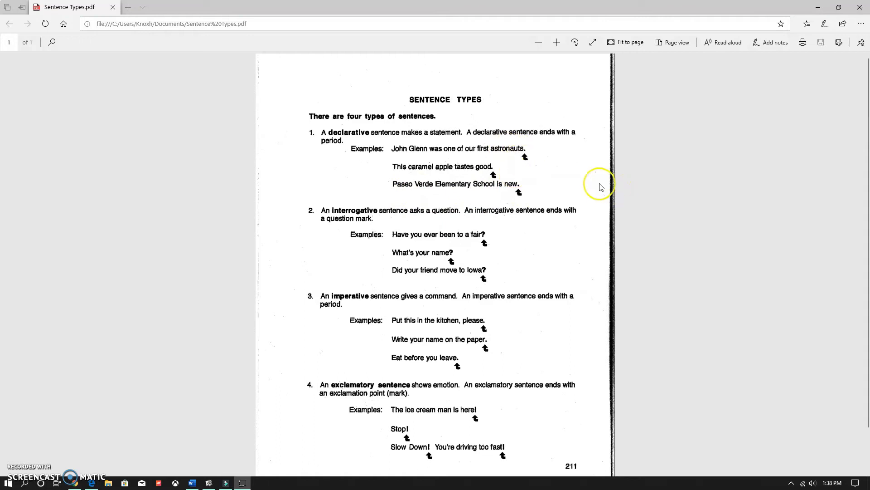
mouse_move(293, 215)
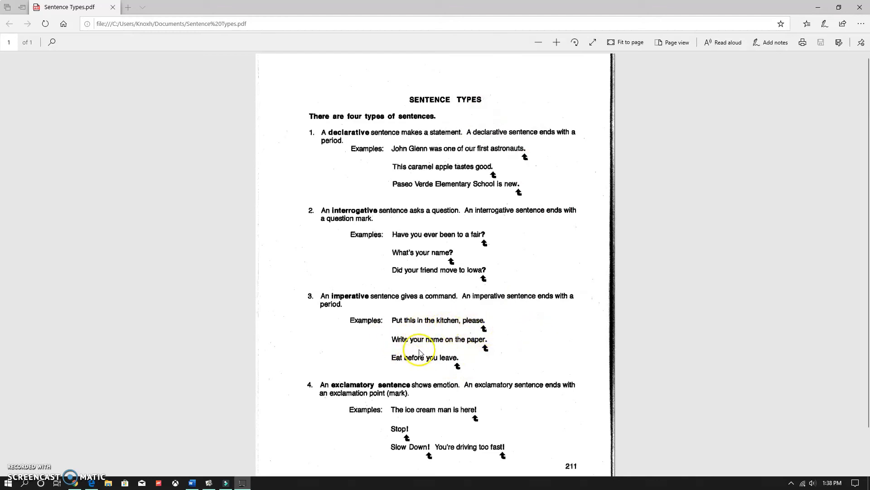
mouse_move(448, 371)
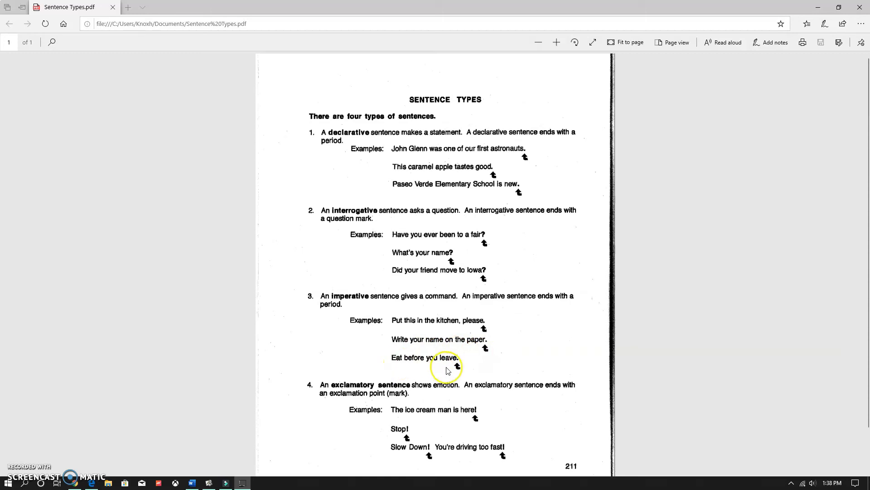
mouse_move(516, 333)
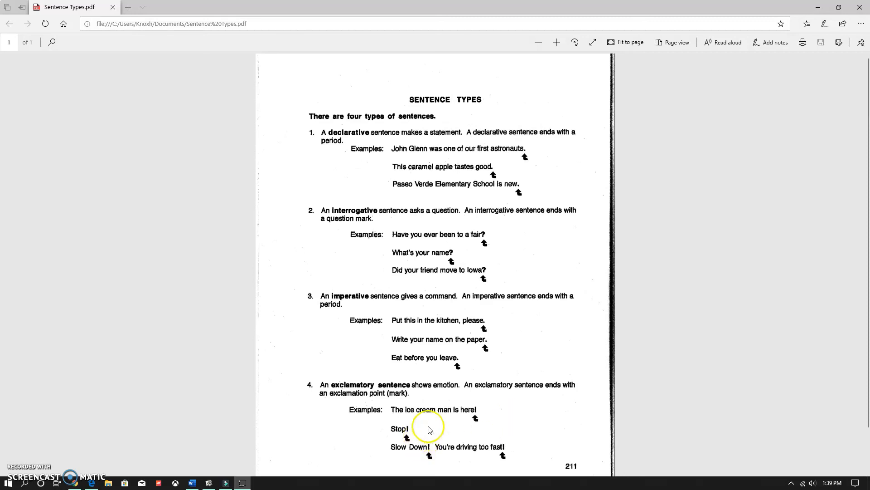
mouse_move(492, 457)
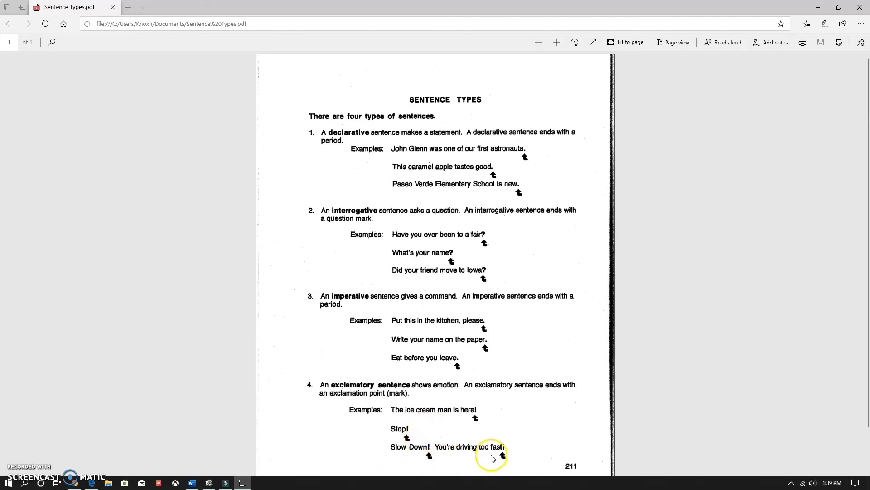